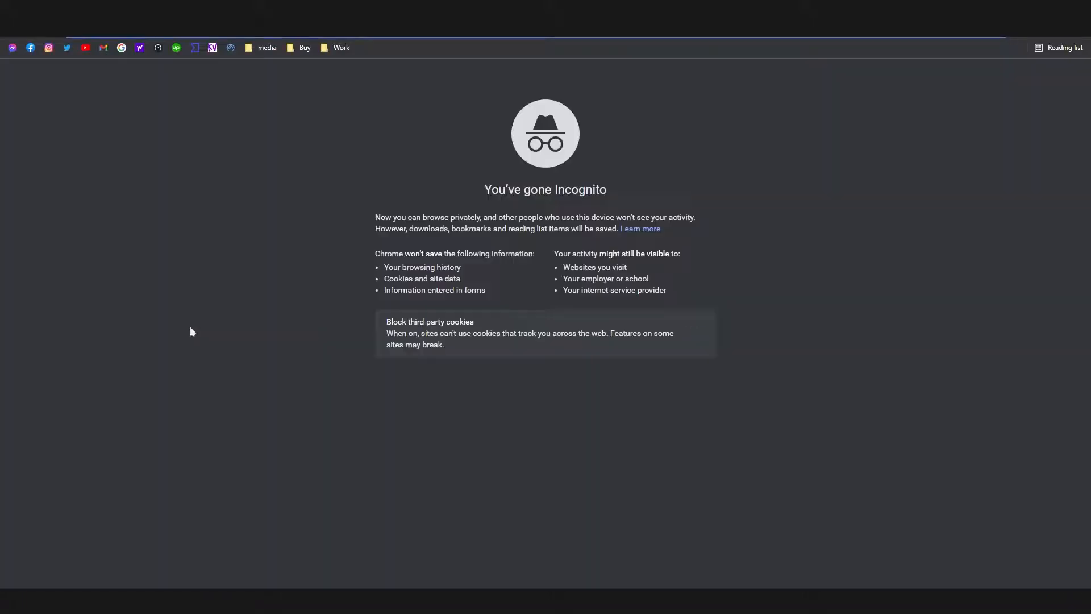
Expand the post's Permalink options to see the Automatic/Custom address, then collapse them
left_click(696, 334)
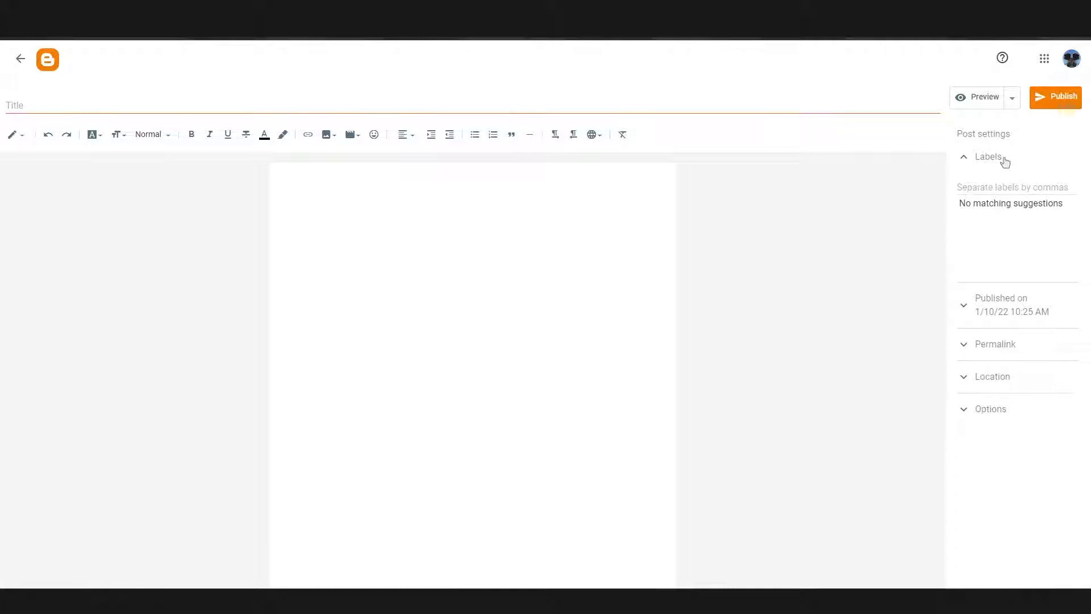
left_click(996, 343)
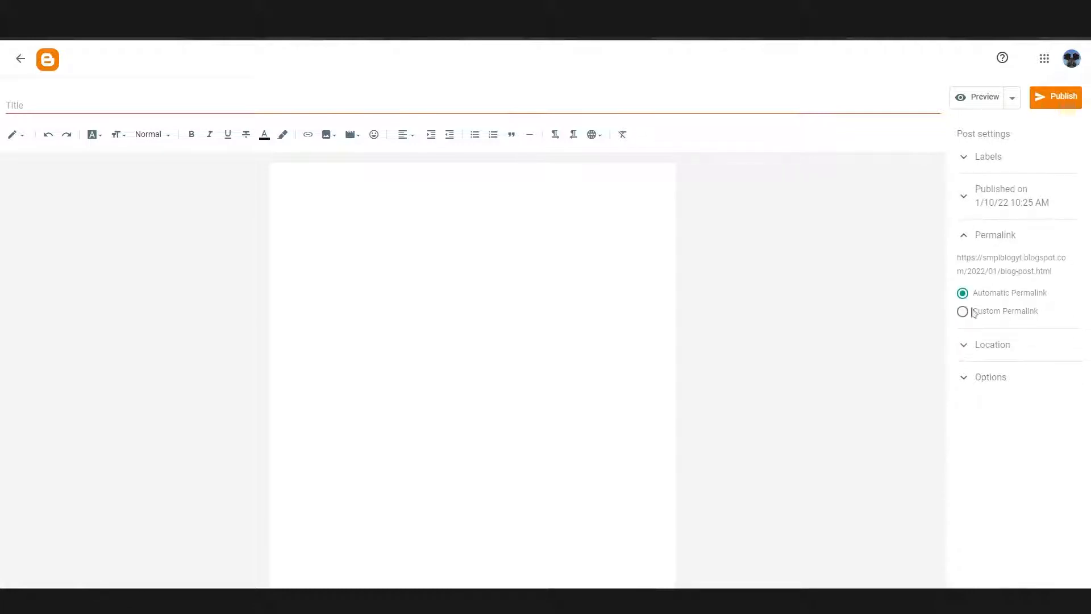
mouse_move(964, 247)
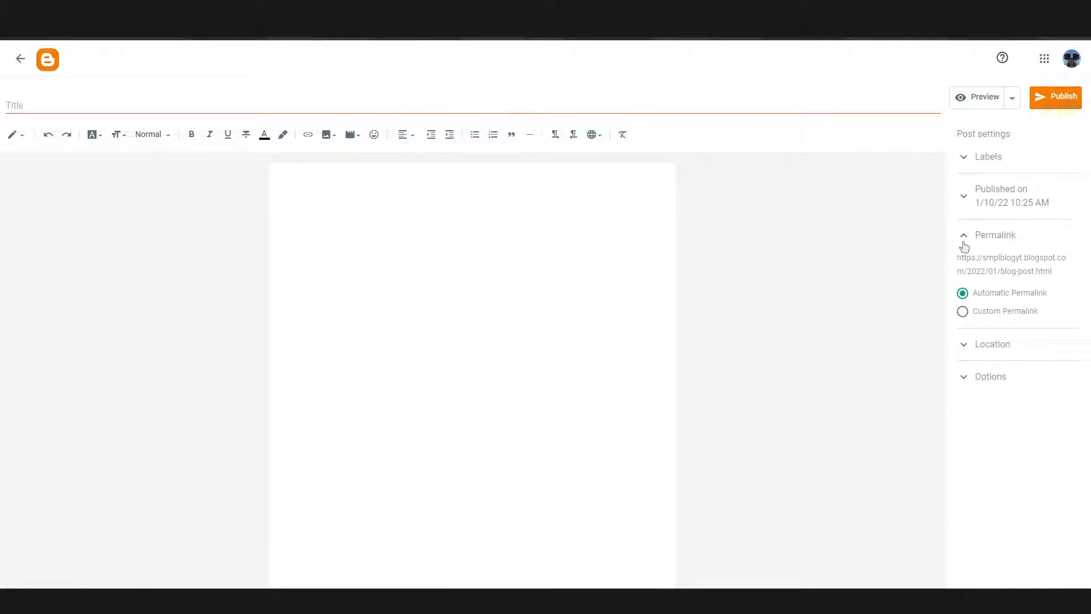
left_click(995, 234)
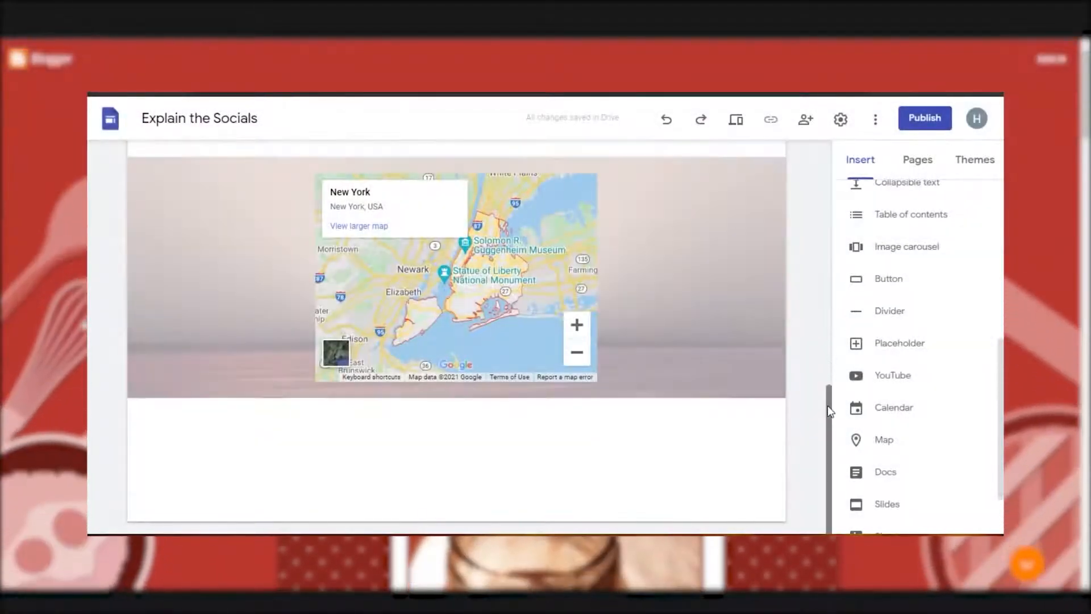
Scroll the site canvas from the map section up to the 'Explain the Socials' header banner
scroll("up", 3)
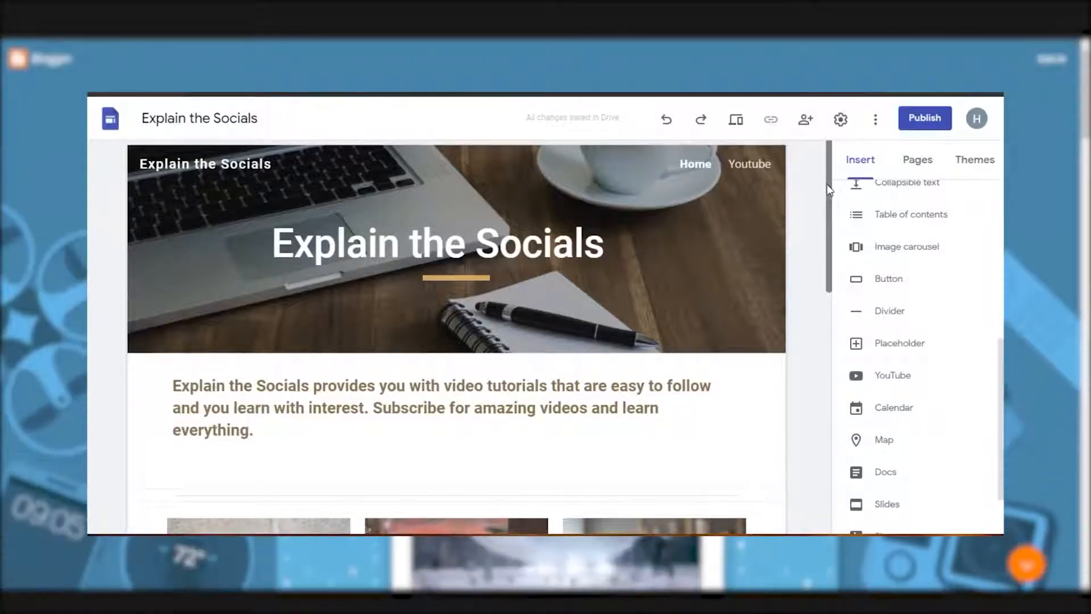
scroll("down", 3)
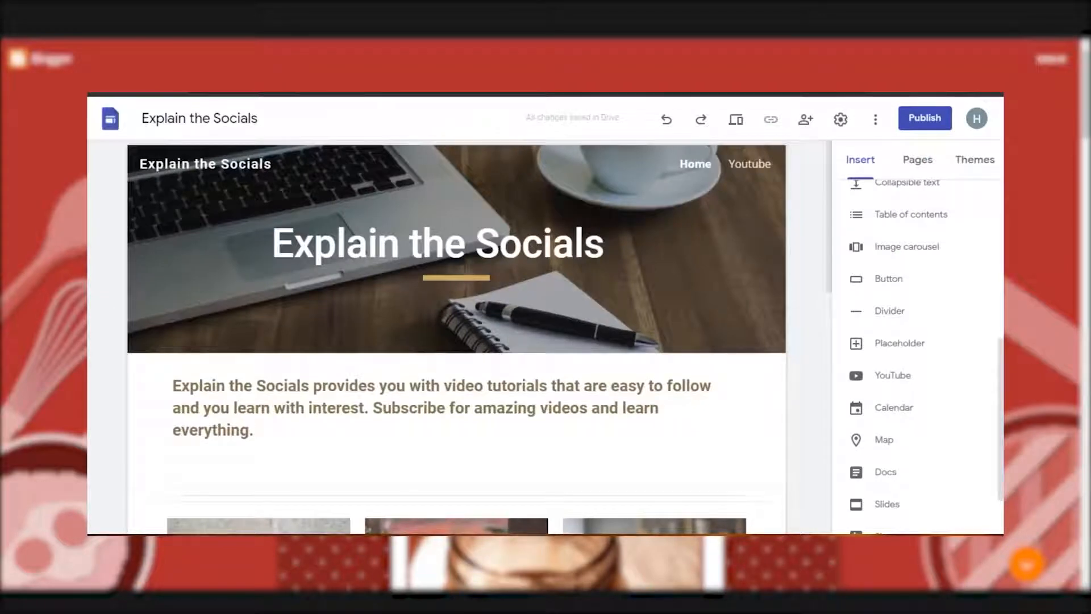
scroll("down", 3)
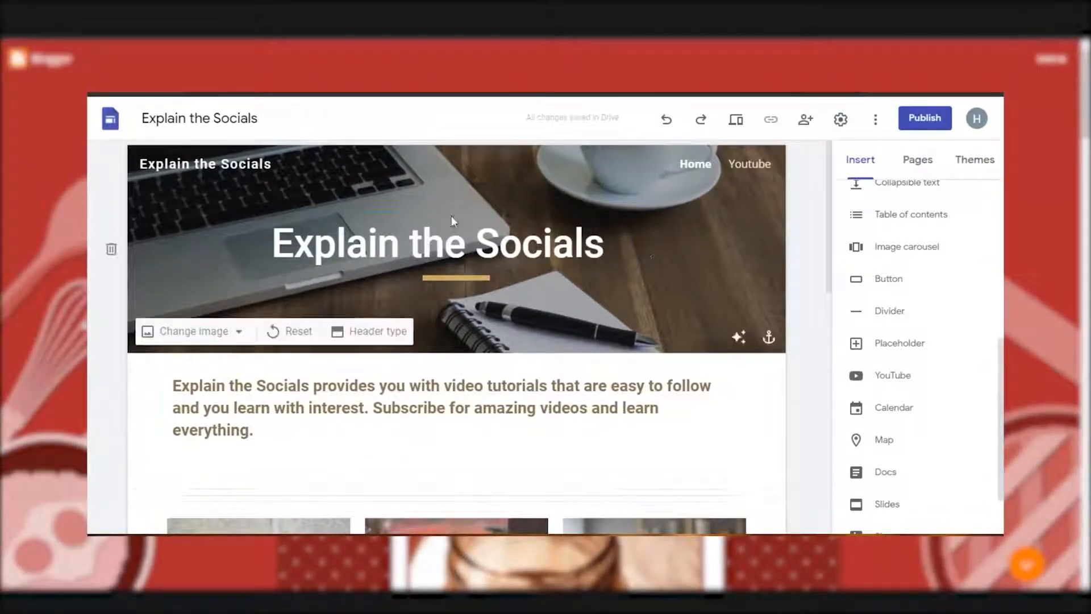
mouse_move(781, 239)
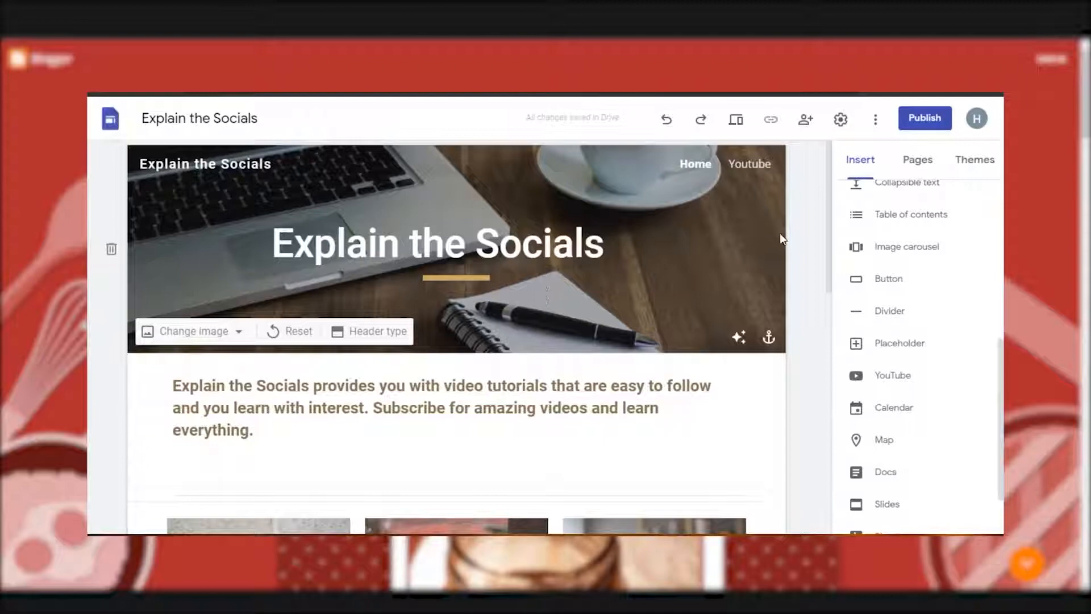
Scroll past the intro text and the Vision, Determination and Creativity cards to the tutorial sections
scroll("down", 3)
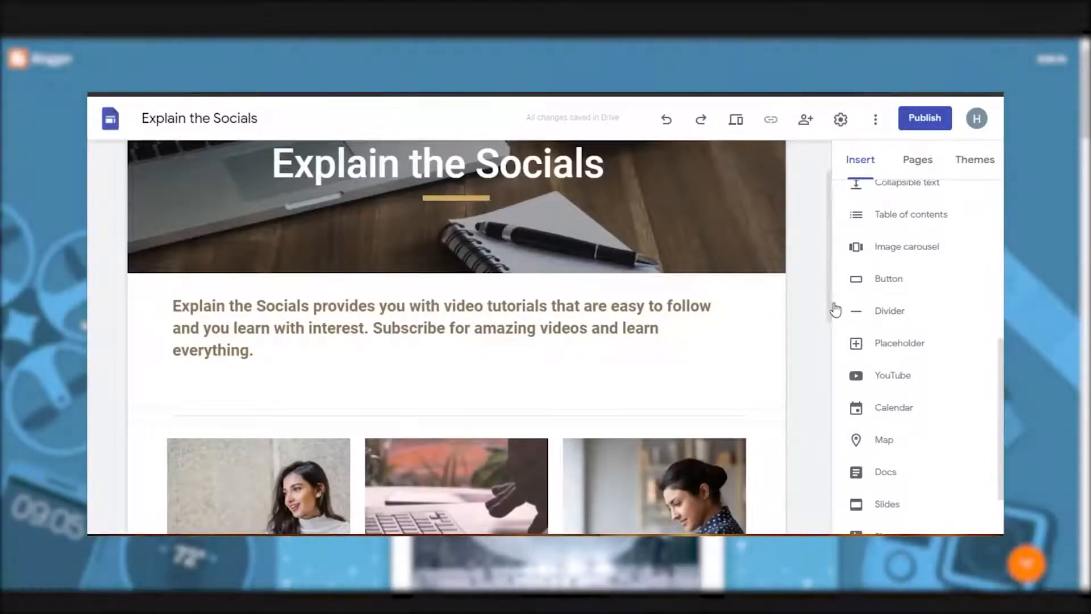
mouse_move(828, 309)
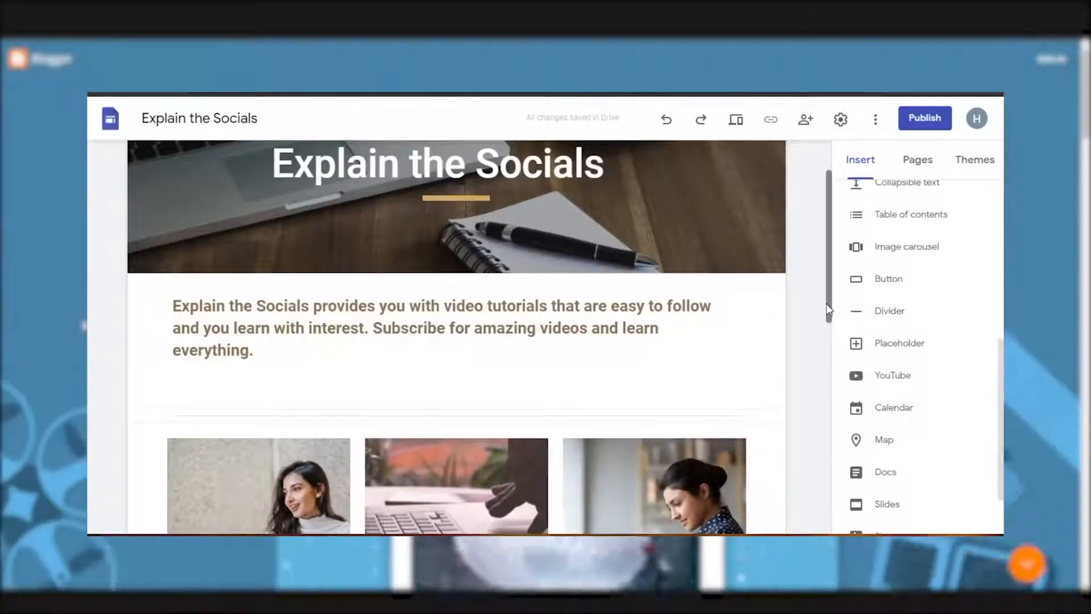
scroll("down", 3)
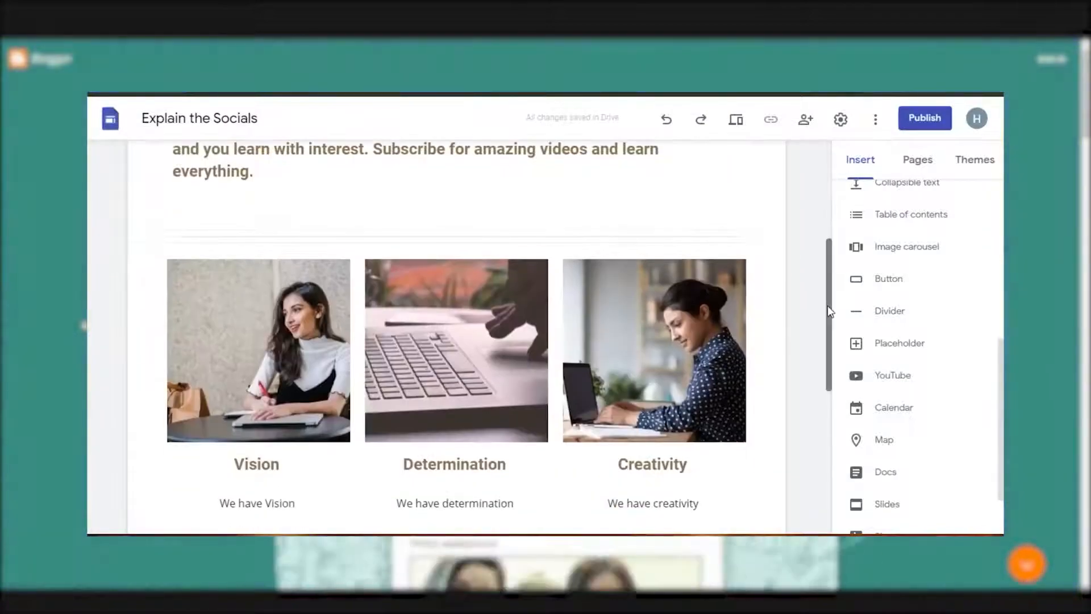
scroll("down", 3)
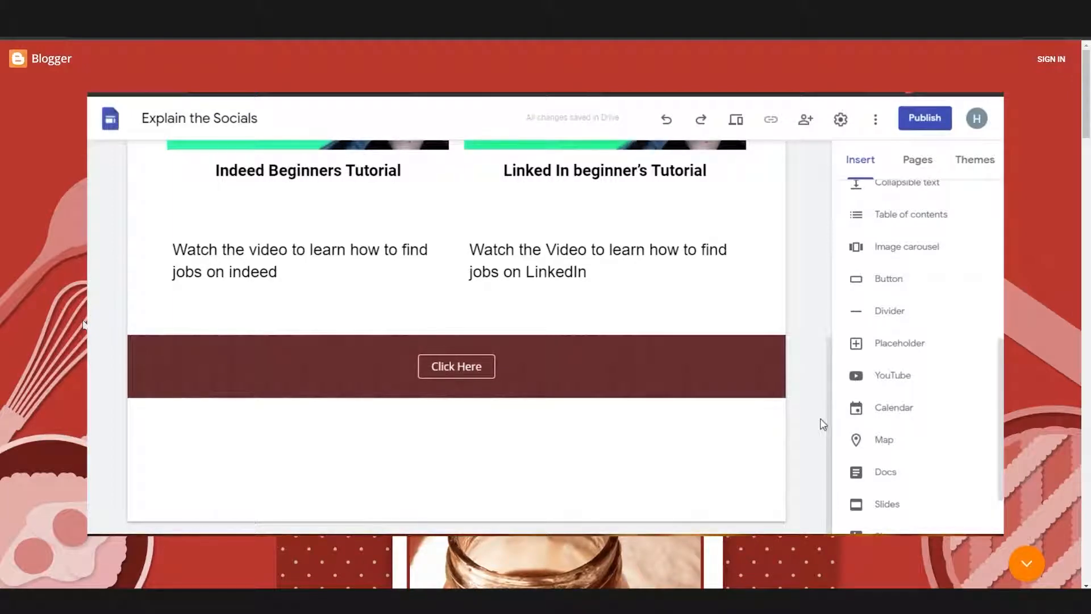
Scroll the Youtube page to its header and return to the site's Home page
scroll("up", 3)
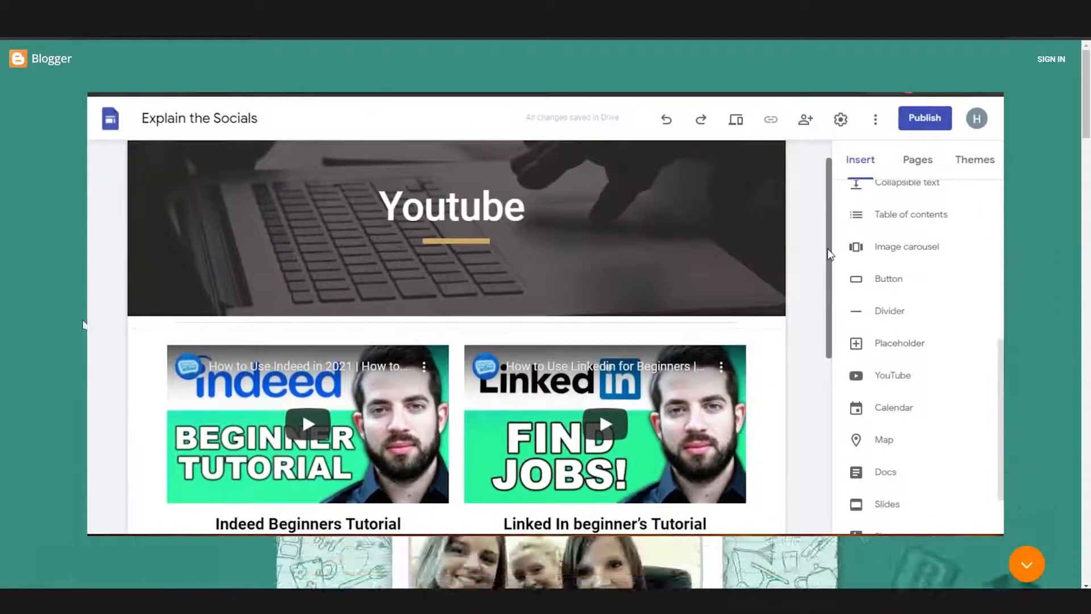
scroll("down", 3)
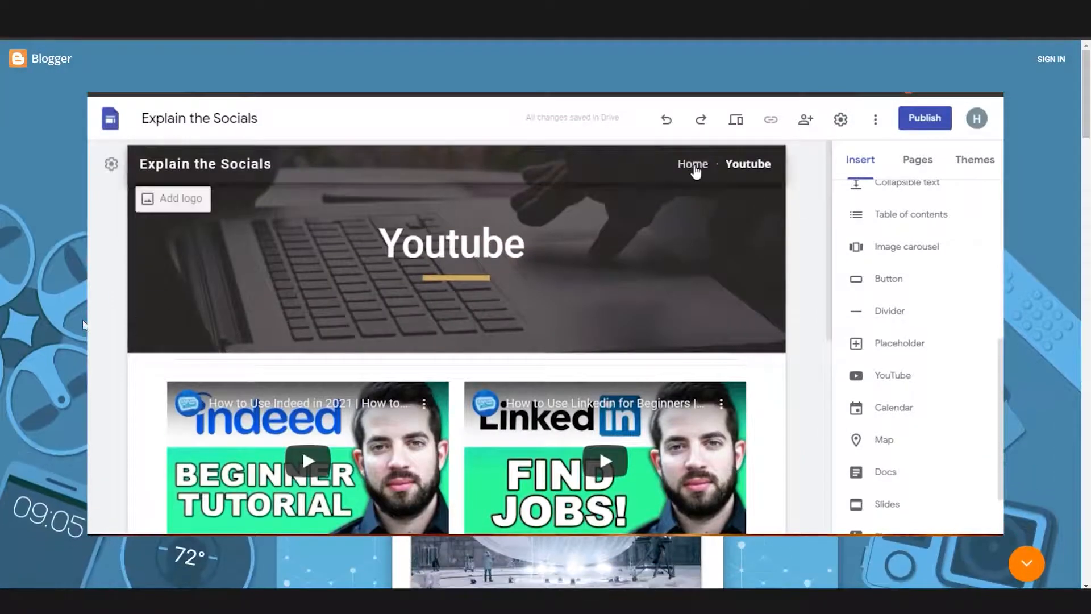
left_click(694, 164)
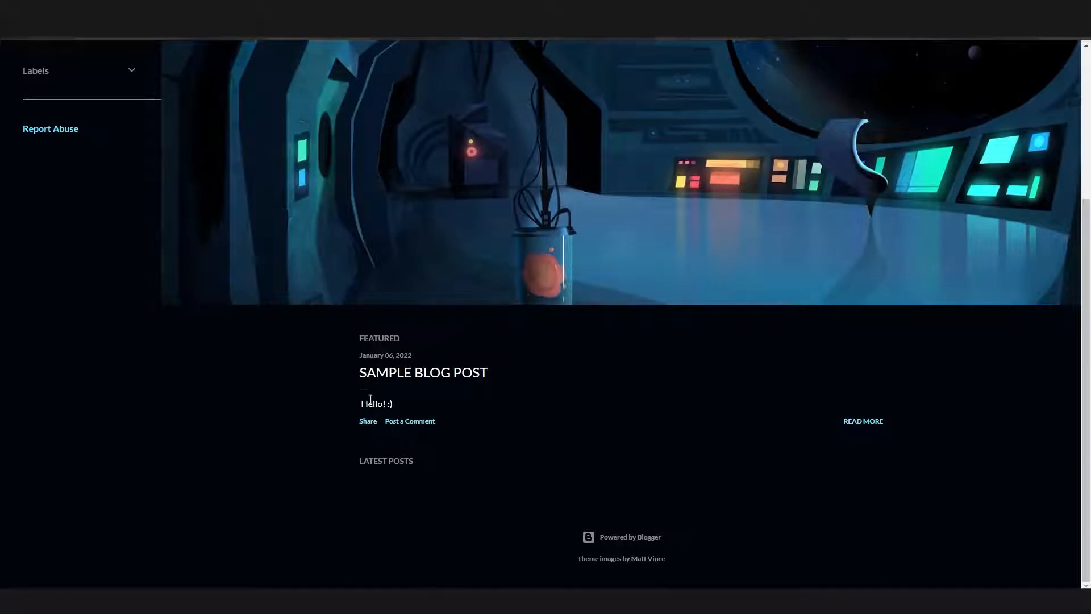
mouse_move(603, 439)
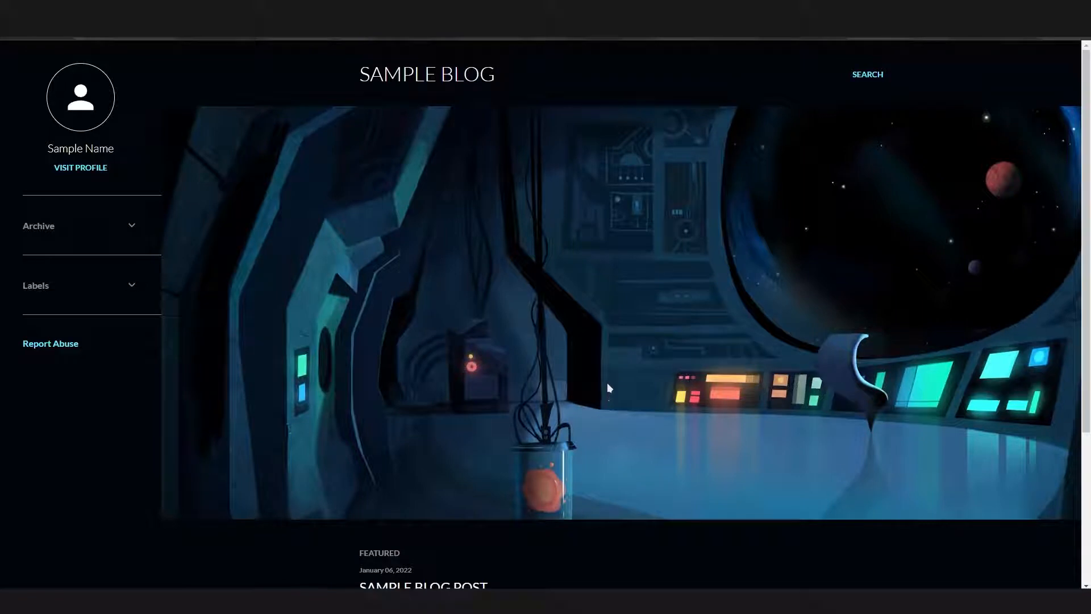
mouse_move(323, 240)
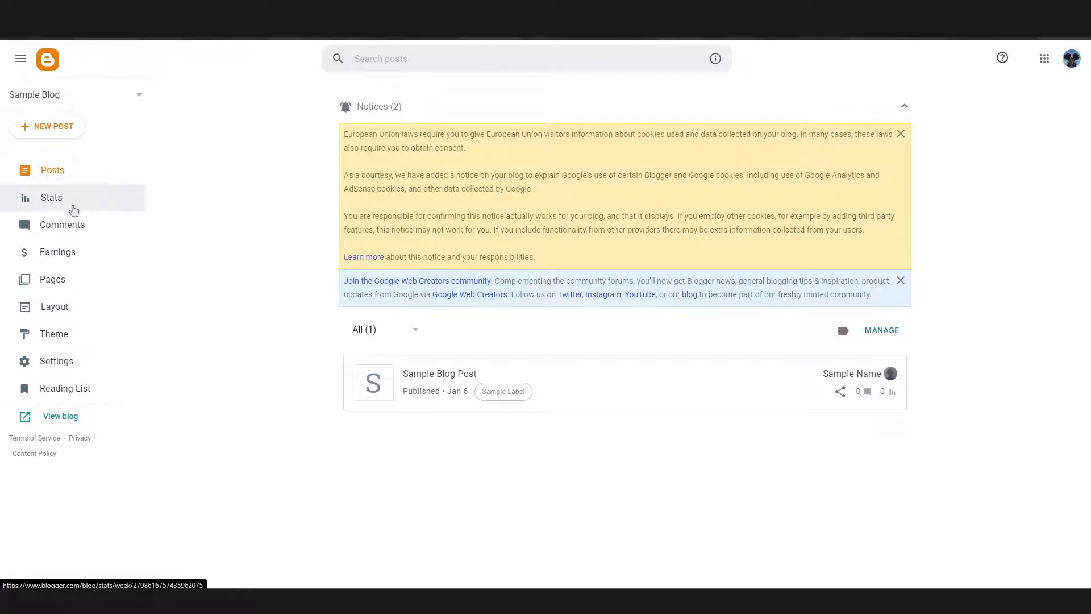
In the blog's Settings, enable the adult-content warning and require age confirmation
left_click(51, 198)
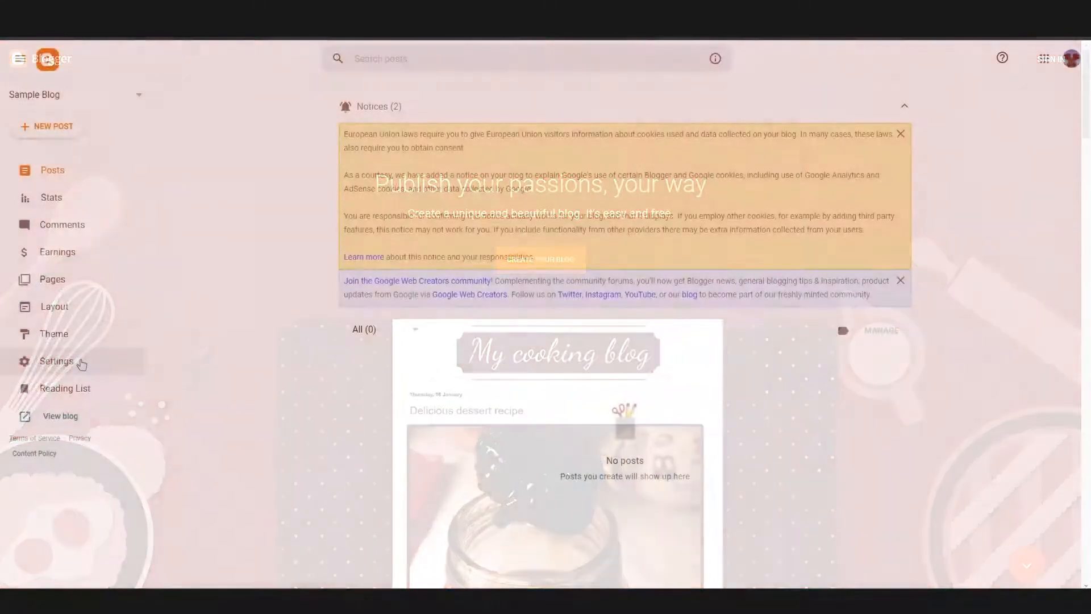
left_click(55, 362)
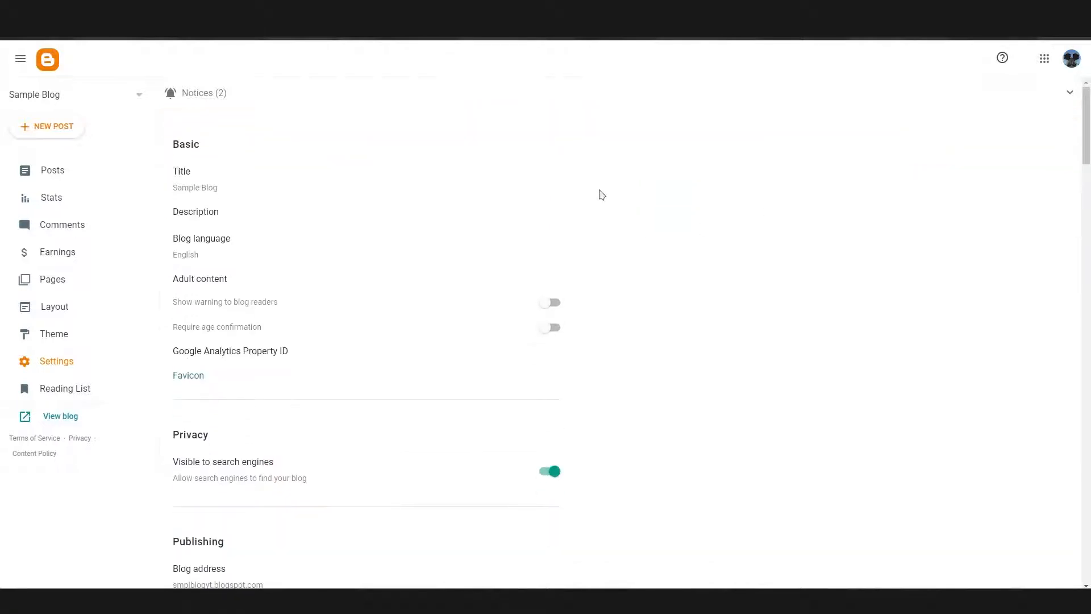
mouse_move(196, 216)
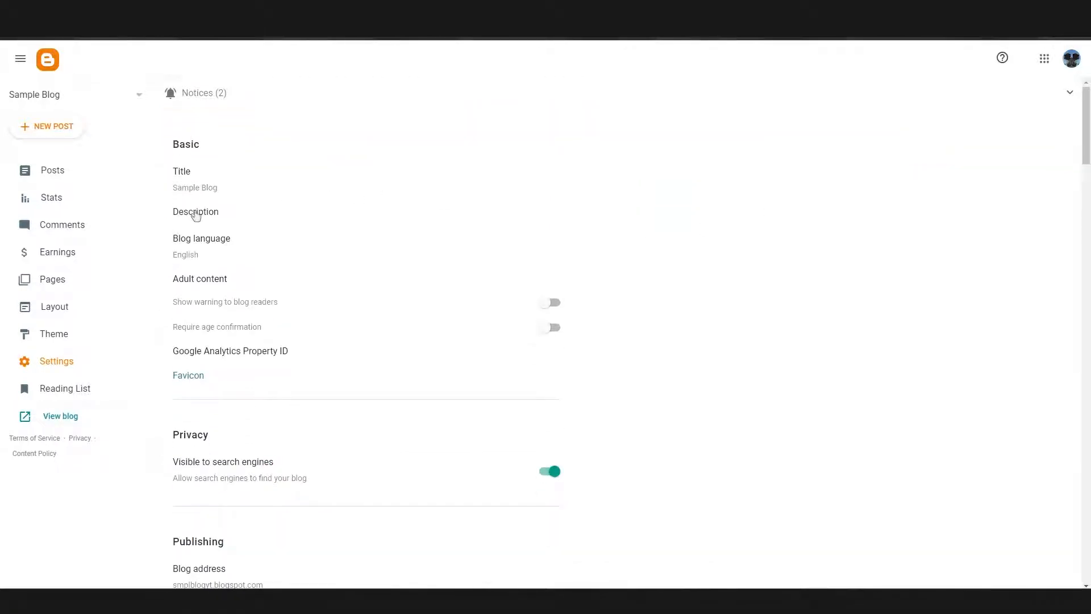
mouse_move(672, 384)
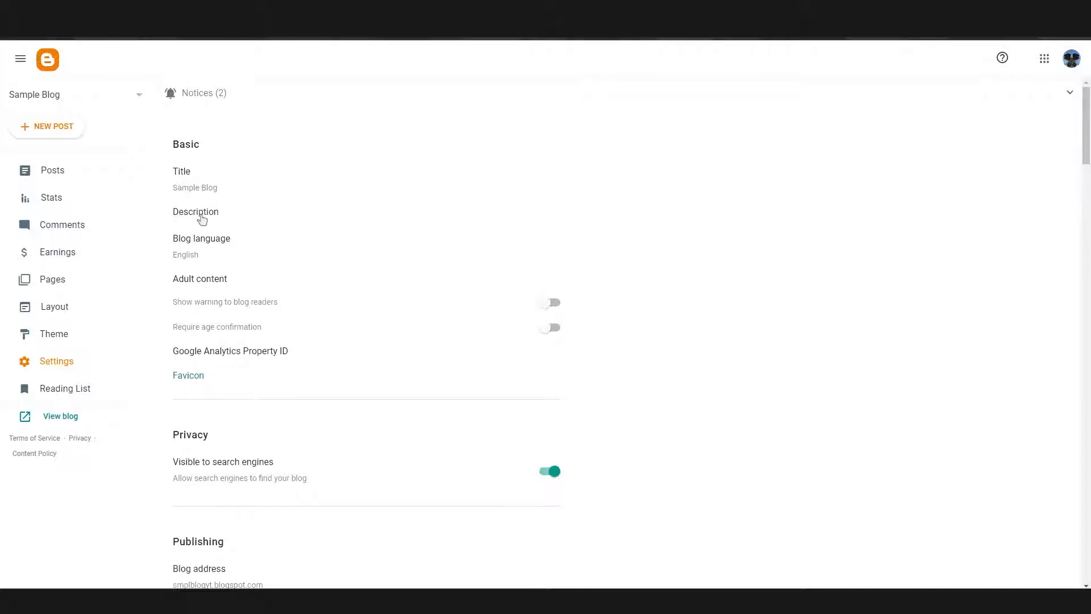
mouse_move(216, 264)
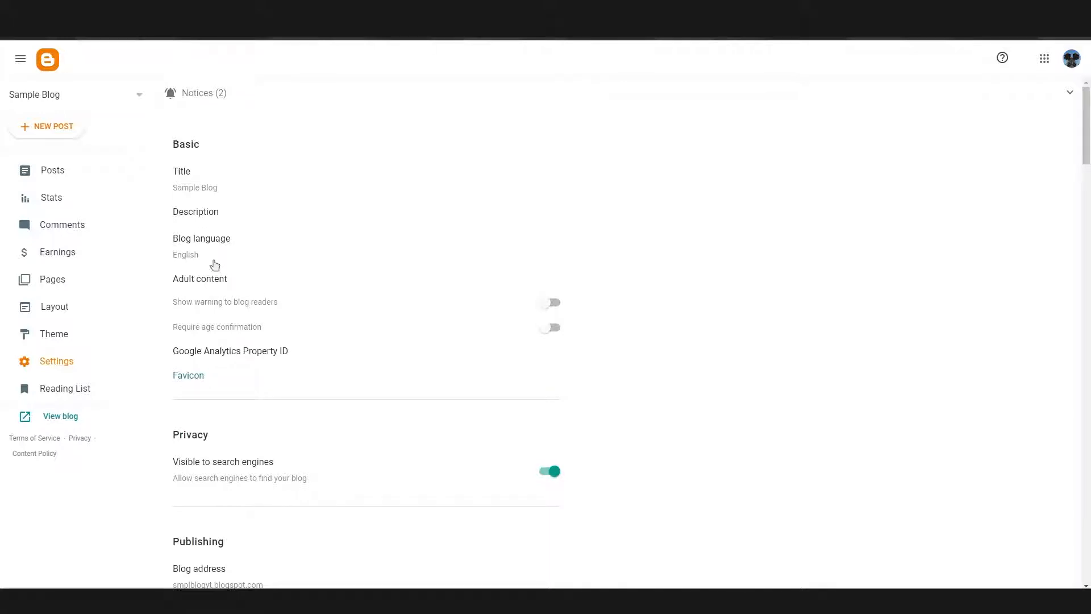
mouse_move(218, 303)
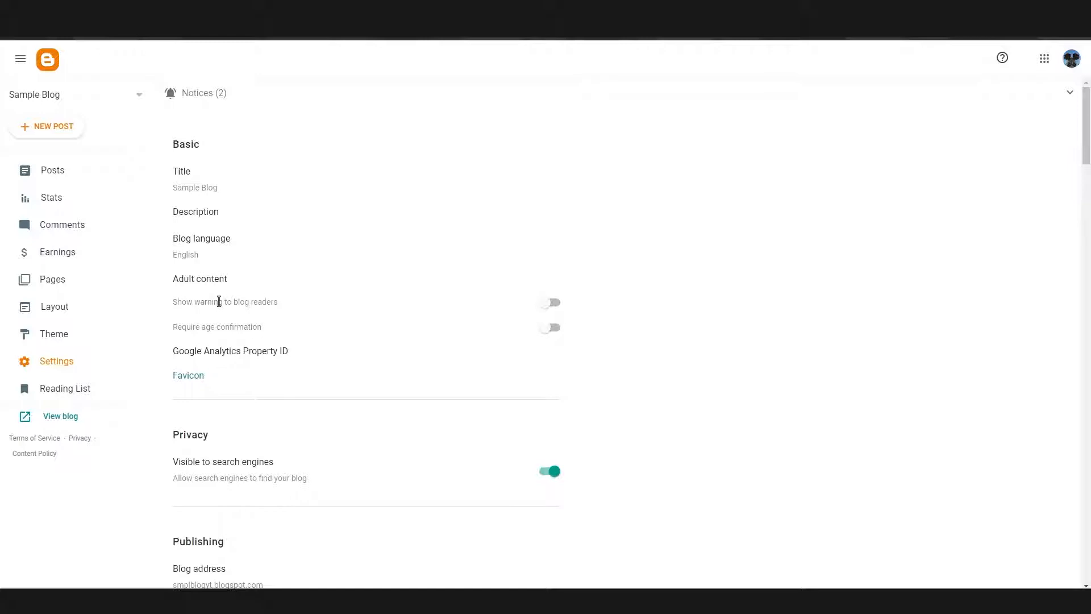
left_click(549, 302)
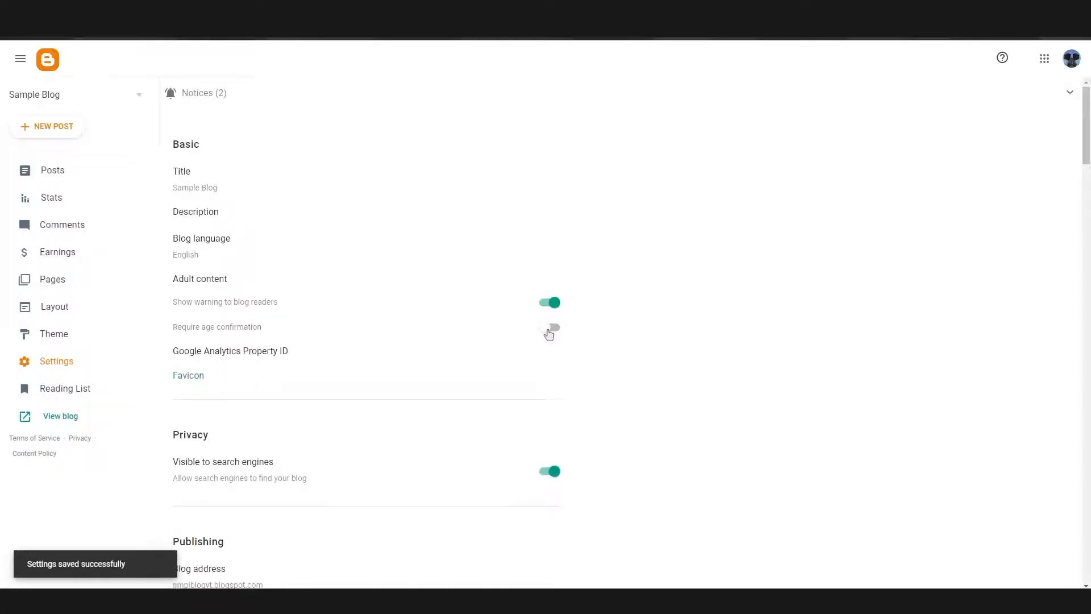
left_click(549, 329)
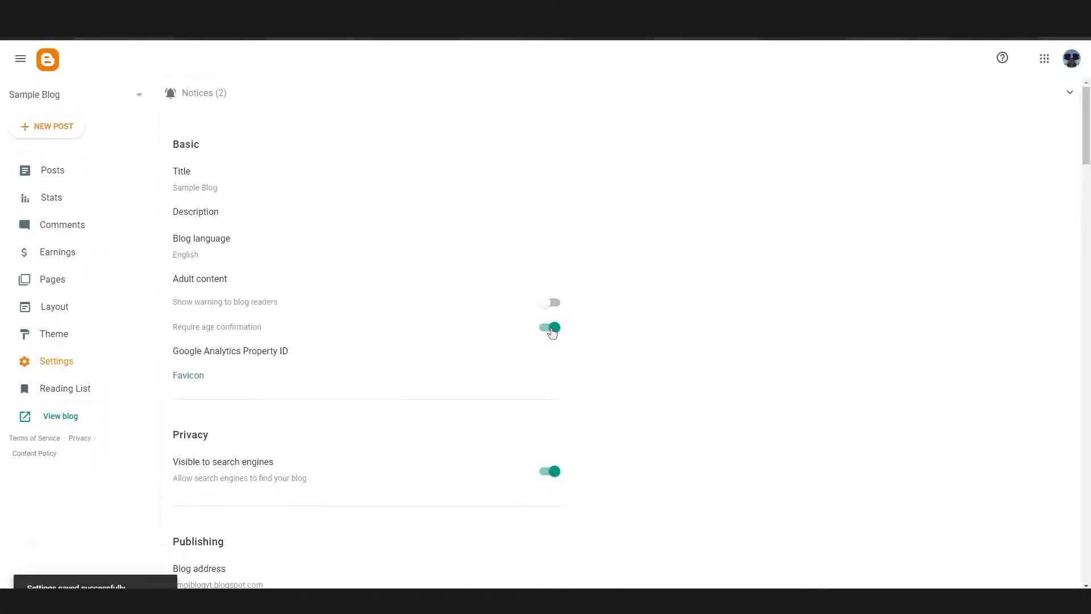
Scroll down through the remaining blog settings
scroll("down", 3)
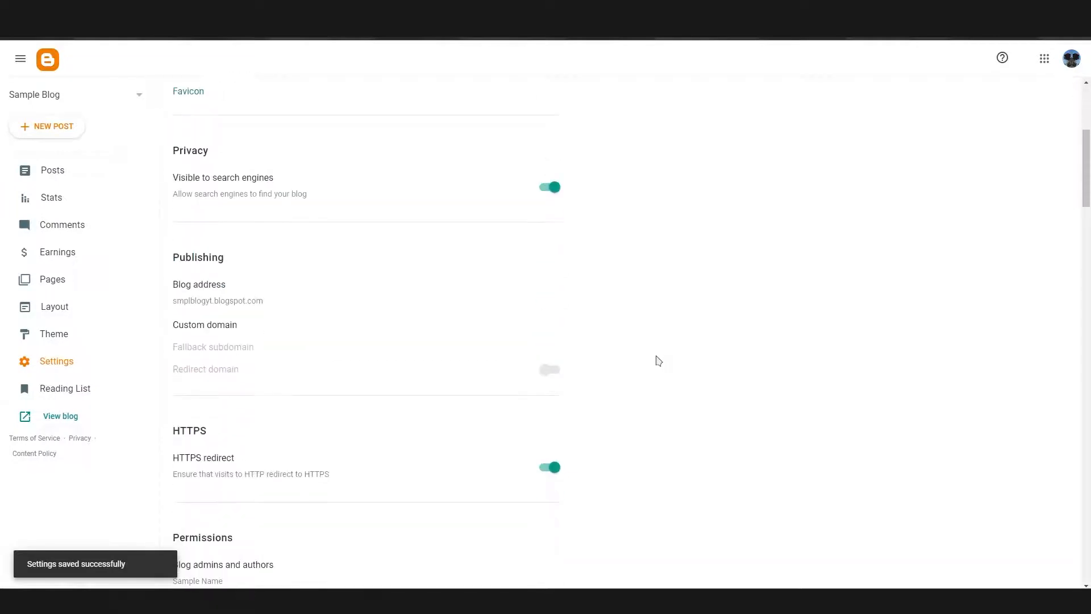
scroll("down", 3)
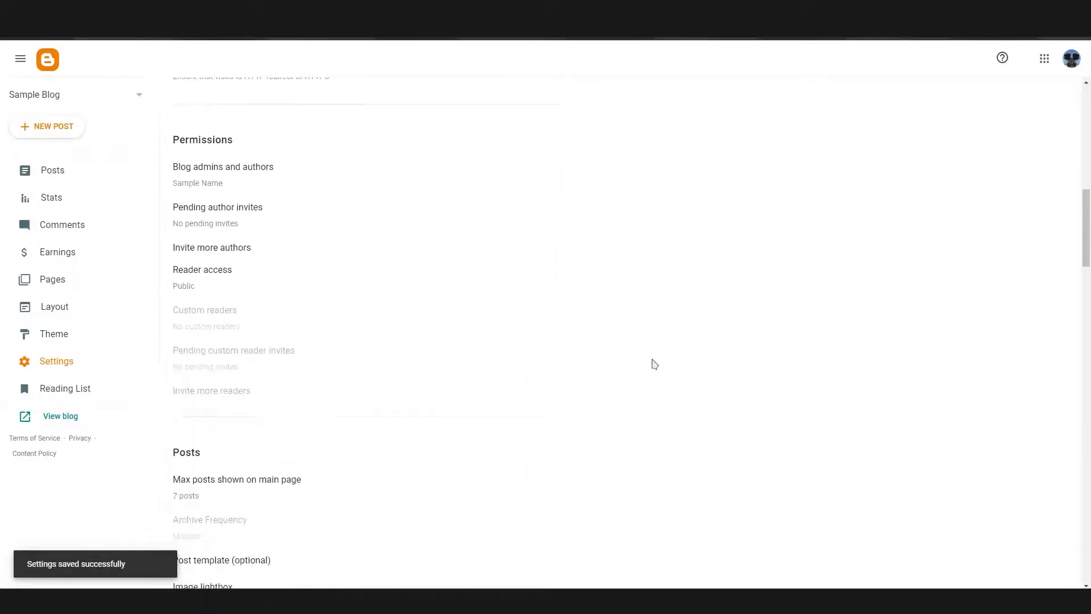
scroll("down", 3)
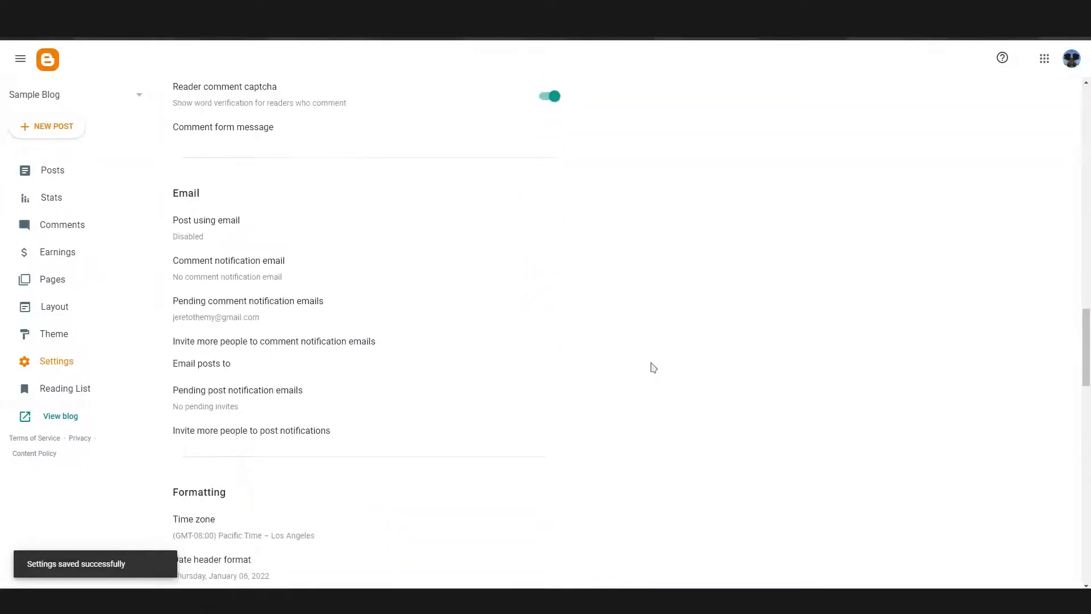
scroll("down", 3)
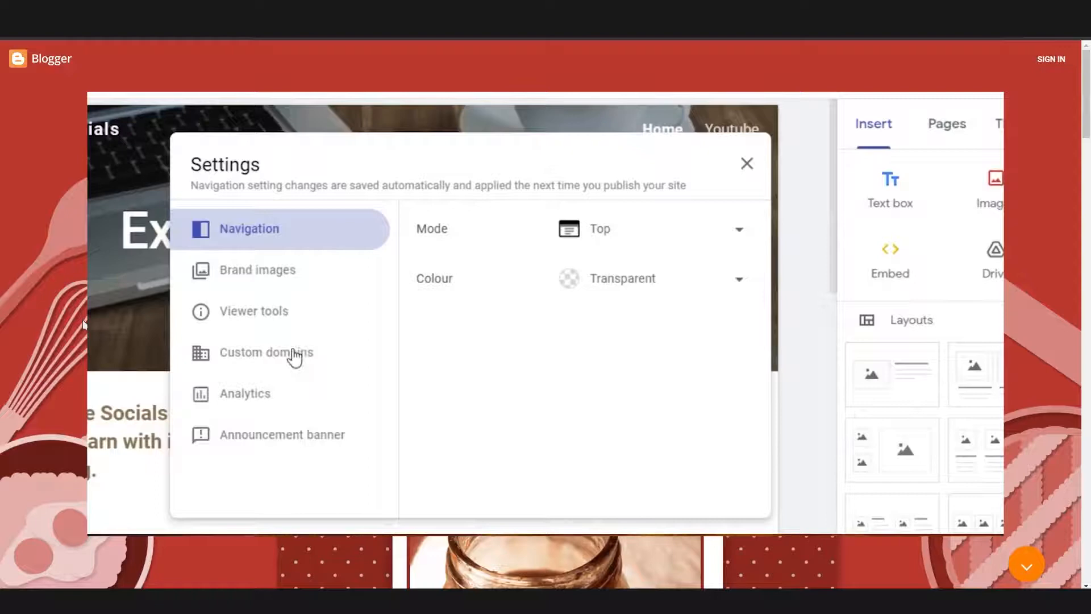
Check the Analytics section's empty tracking ID, then close the site settings
left_click(244, 394)
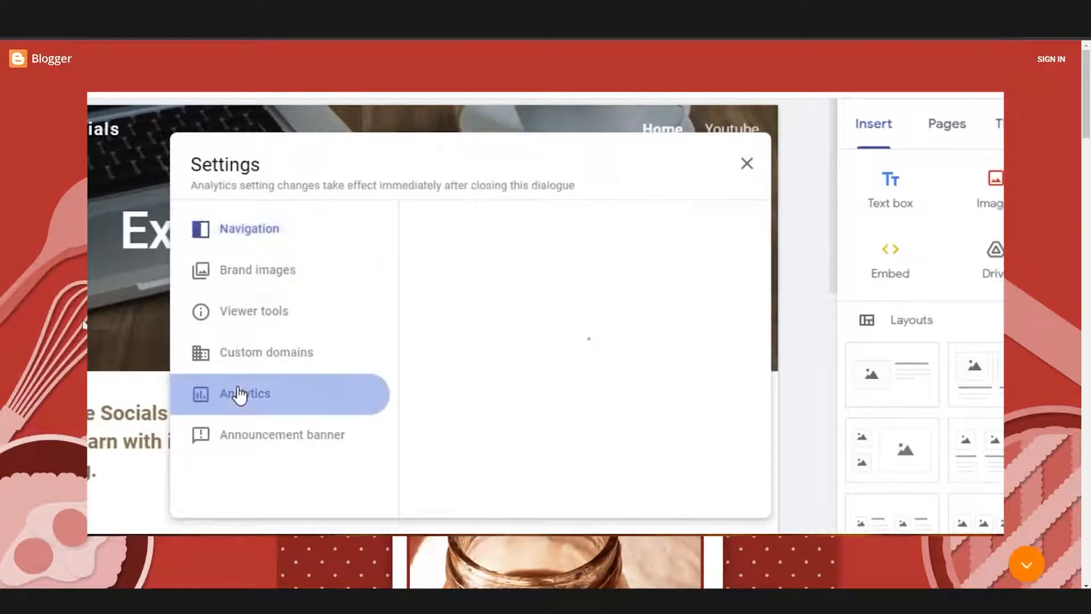
left_click(246, 394)
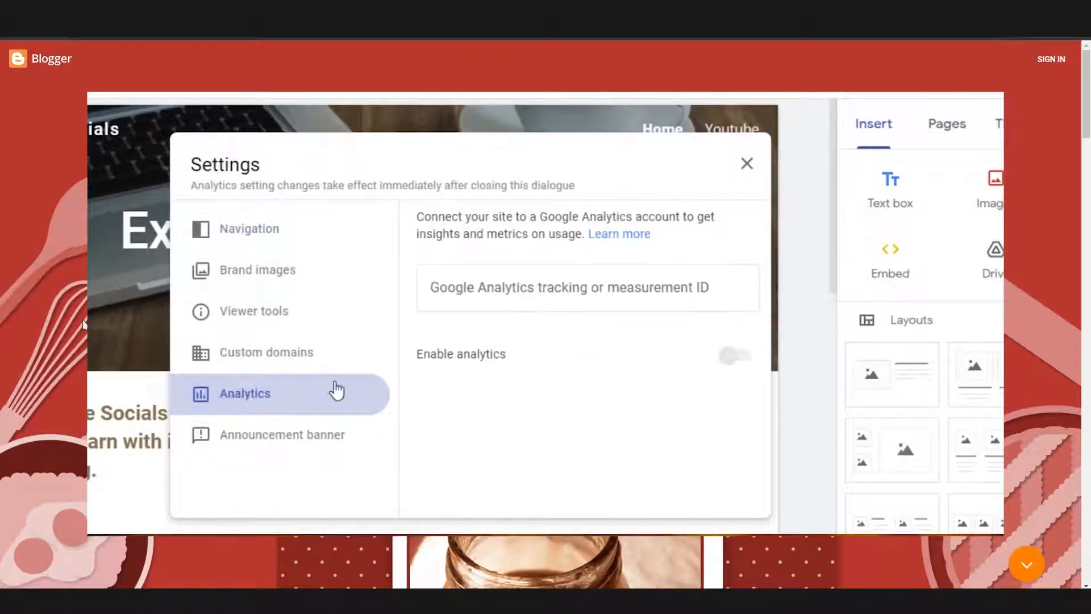
mouse_move(744, 168)
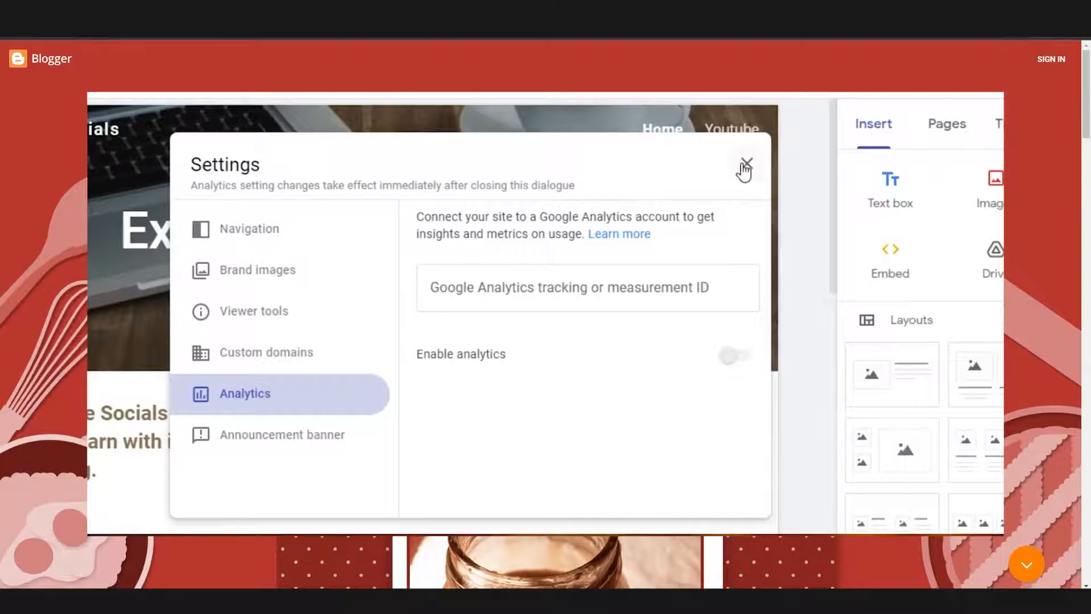
left_click(744, 164)
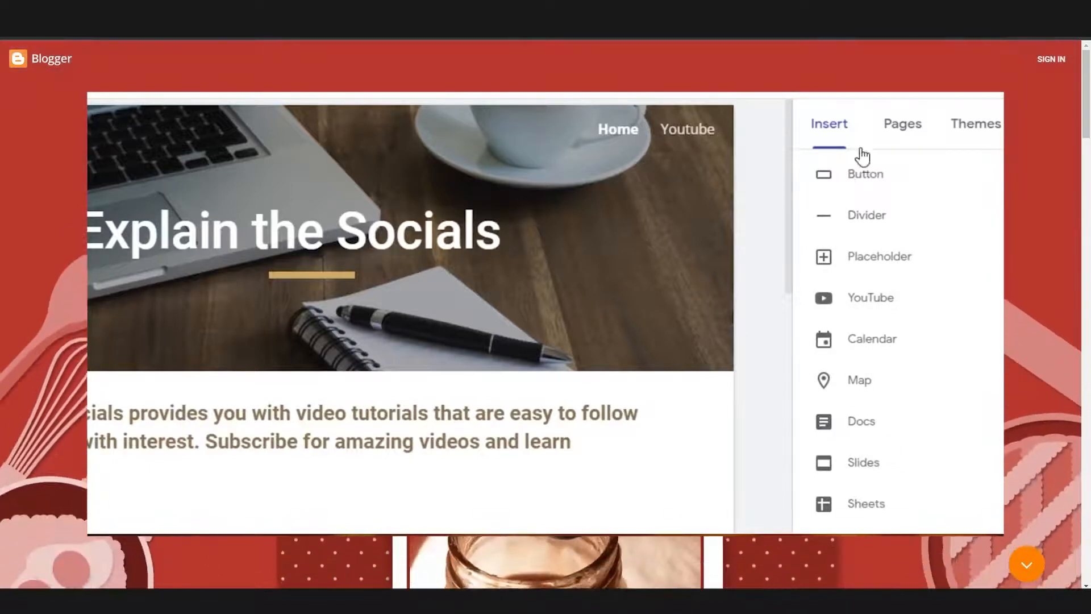
mouse_move(847, 279)
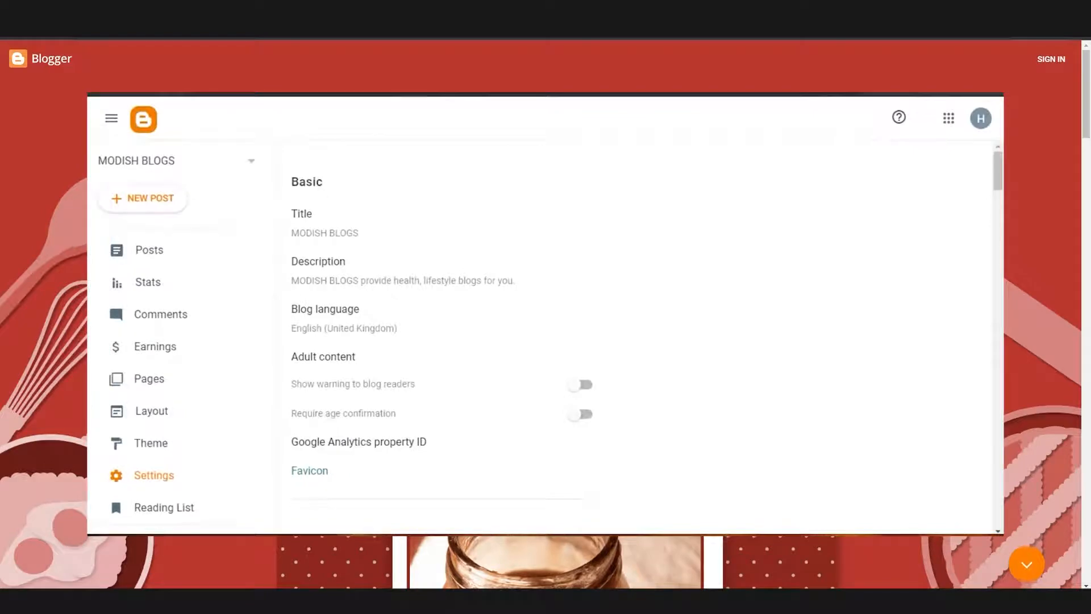
mouse_move(463, 282)
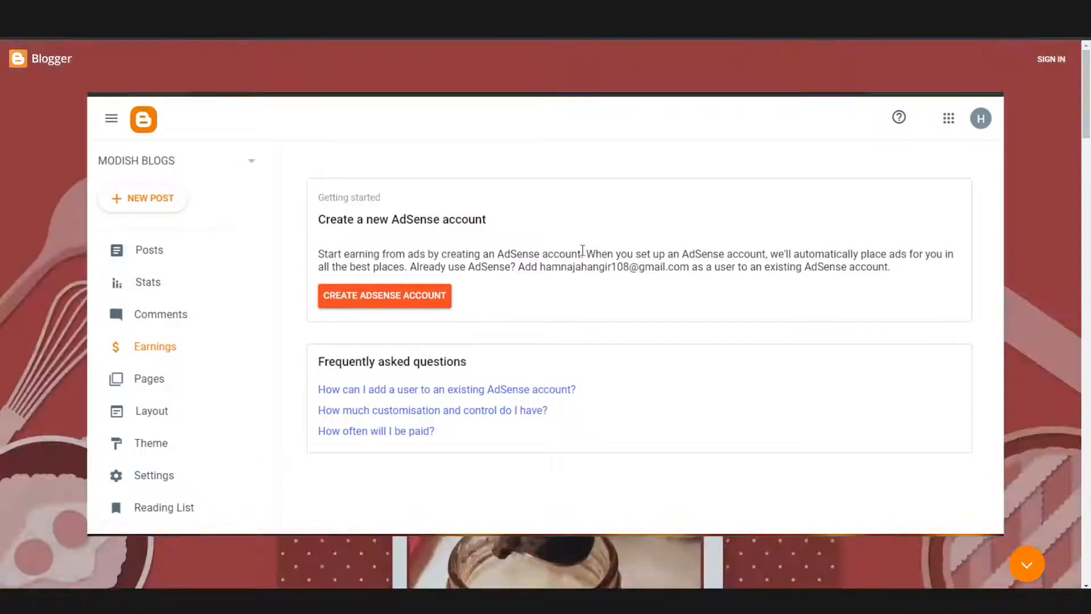
mouse_move(464, 398)
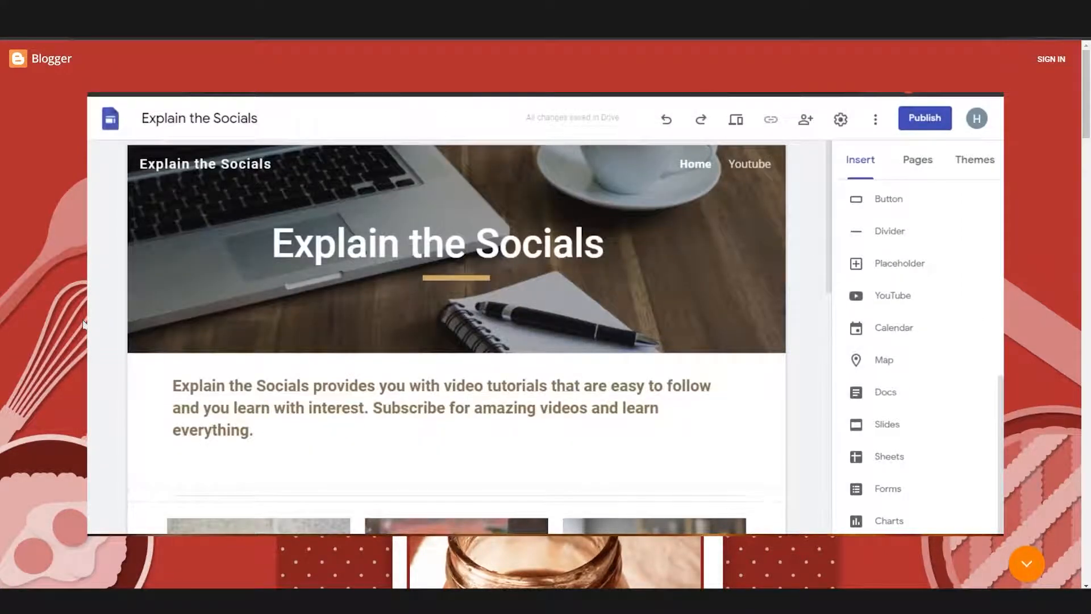
scroll("down", 3)
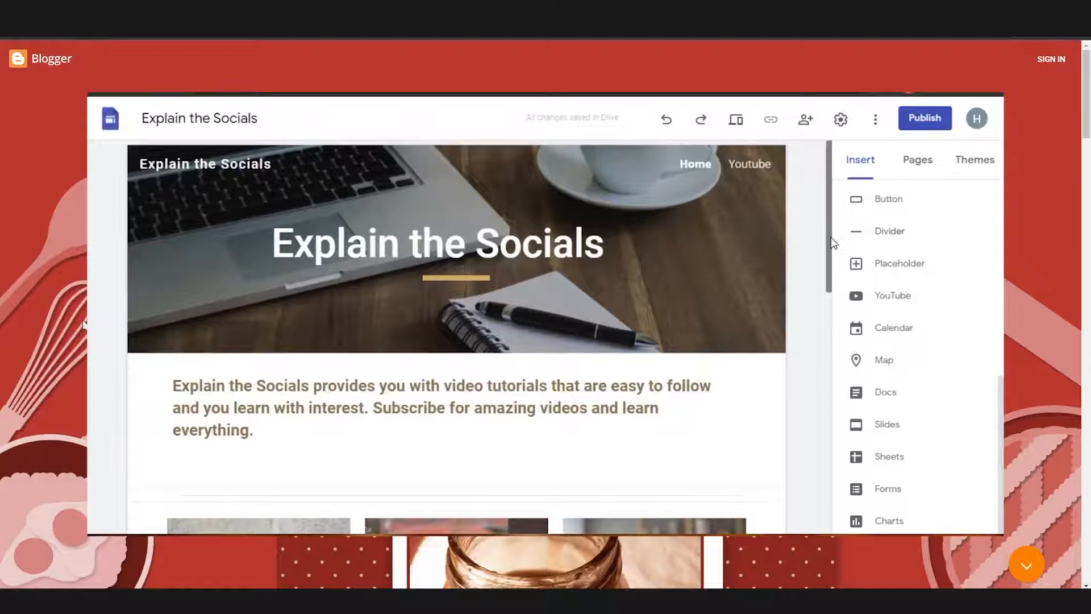
mouse_move(830, 186)
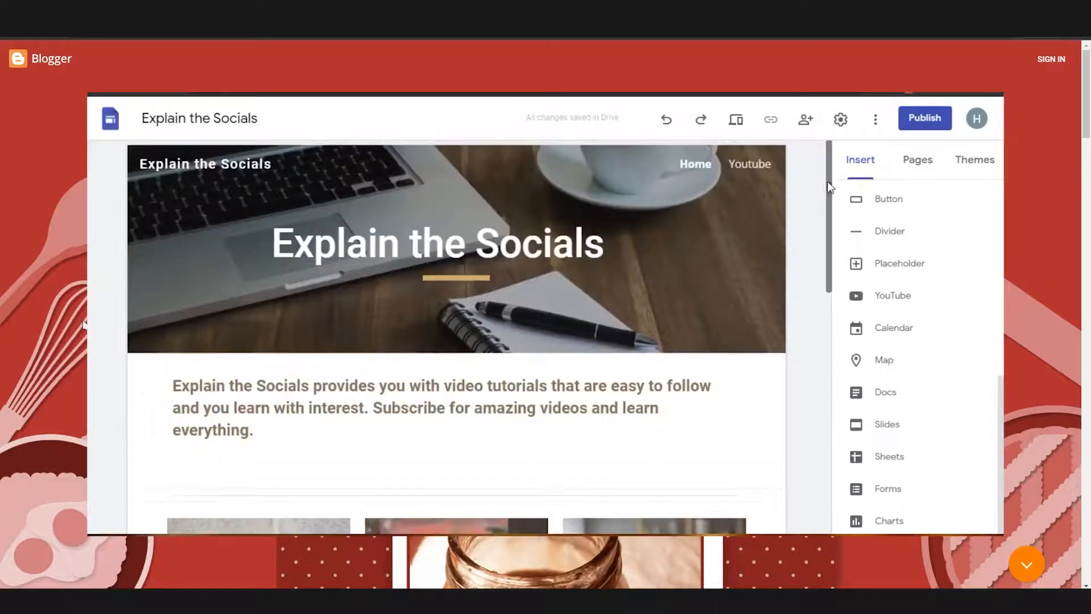
left_click(455, 244)
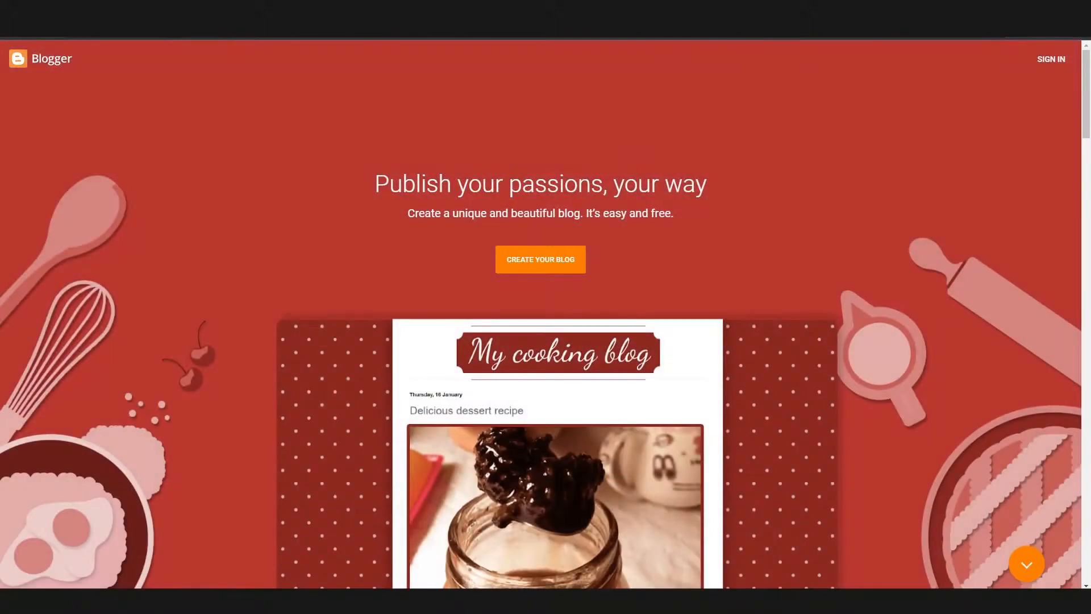
mouse_move(82, 325)
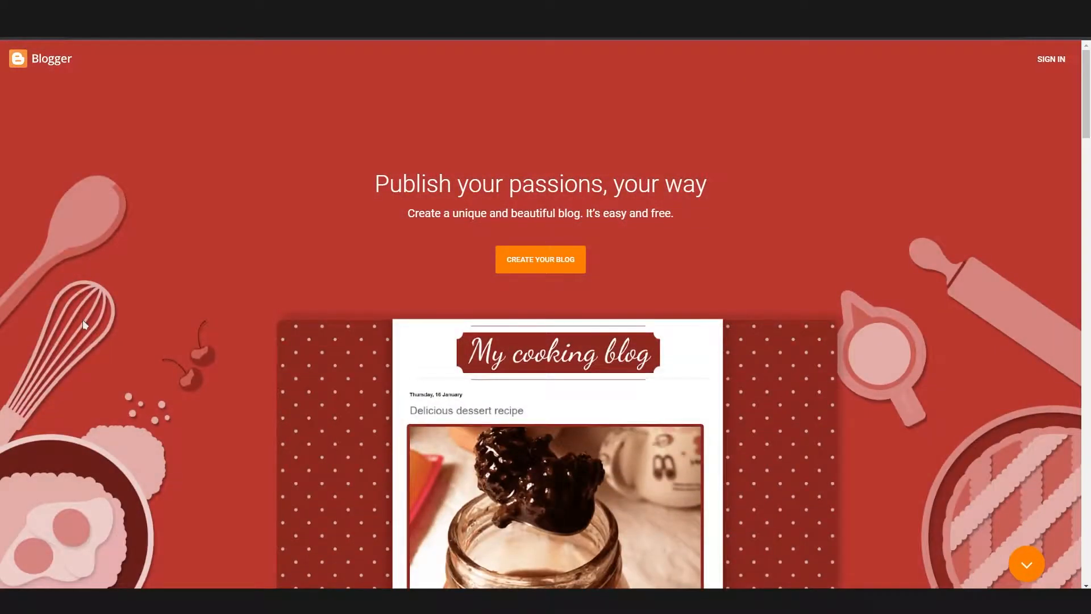